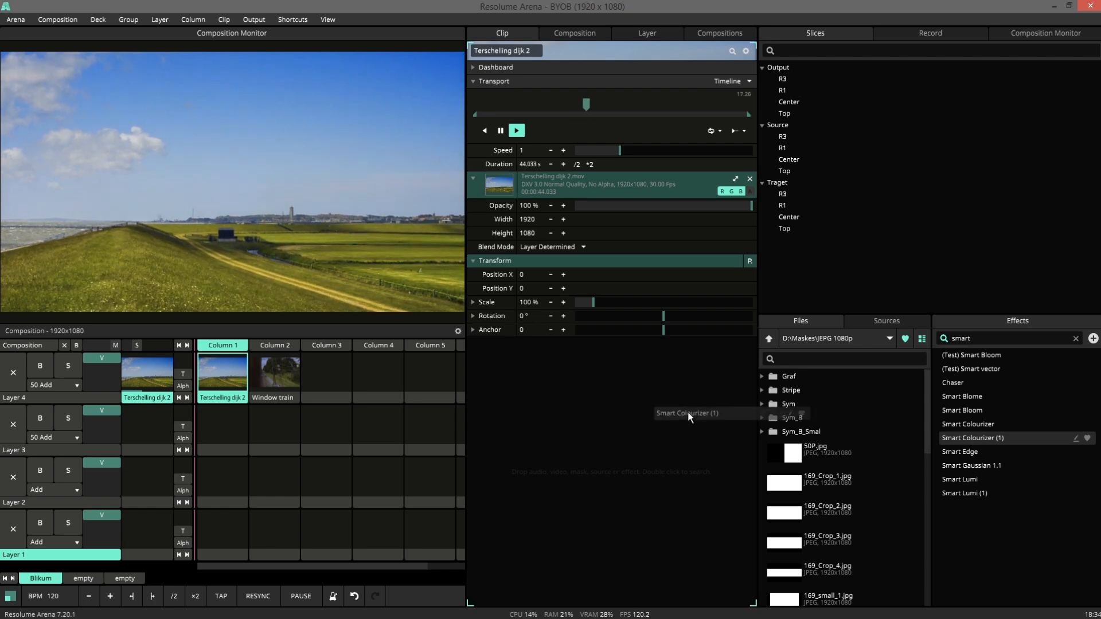
Step: Add Smart Colourizer to the Terschelling dijk 2 clip, tinting the footage green with hue shift 0.1
{"action": "double_click", "coordinate": [972, 438]}
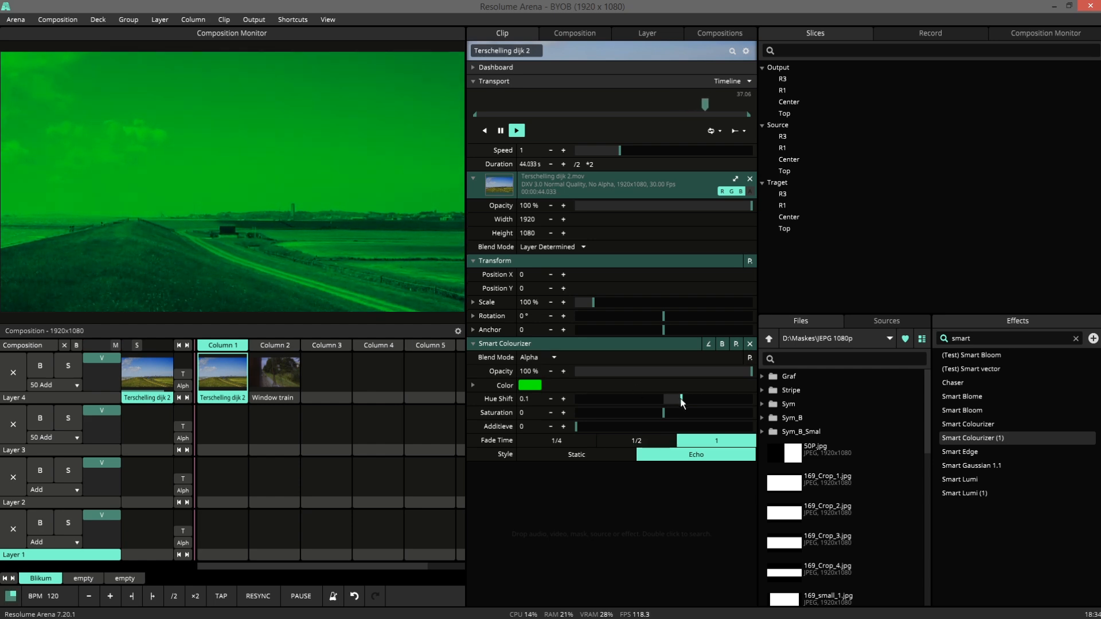
Step: Preview hue shifts on the green tint in both directions, then reset hue shift to 0
{"action": "left_click_drag", "start_coordinate": [656, 399], "coordinate": [680, 399]}
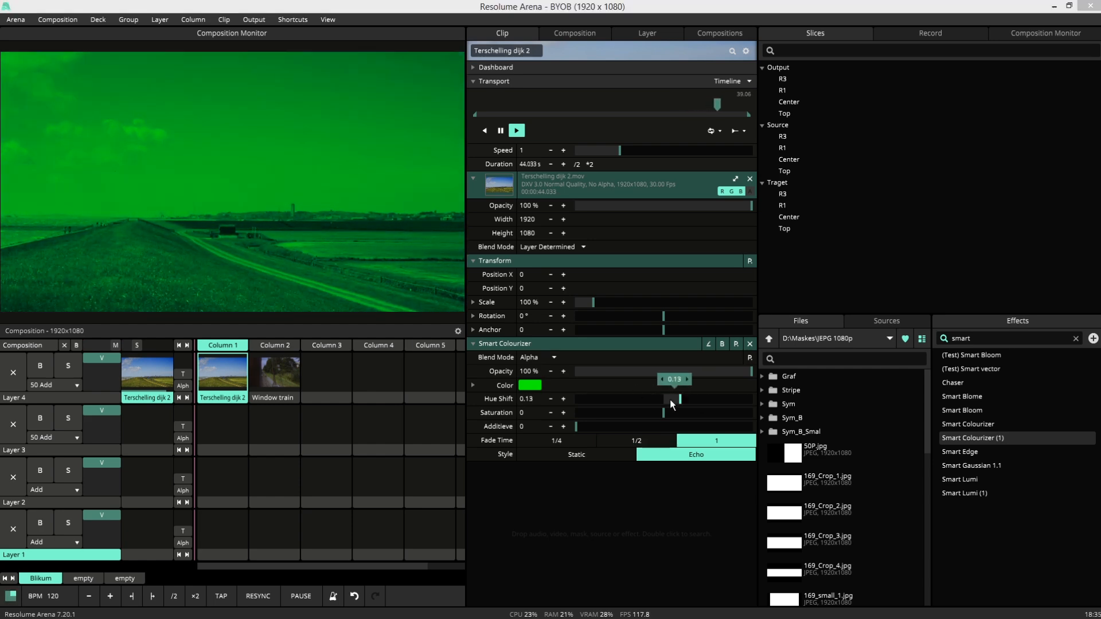
{"action": "left_click_drag", "start_coordinate": [678, 399], "coordinate": [635, 403]}
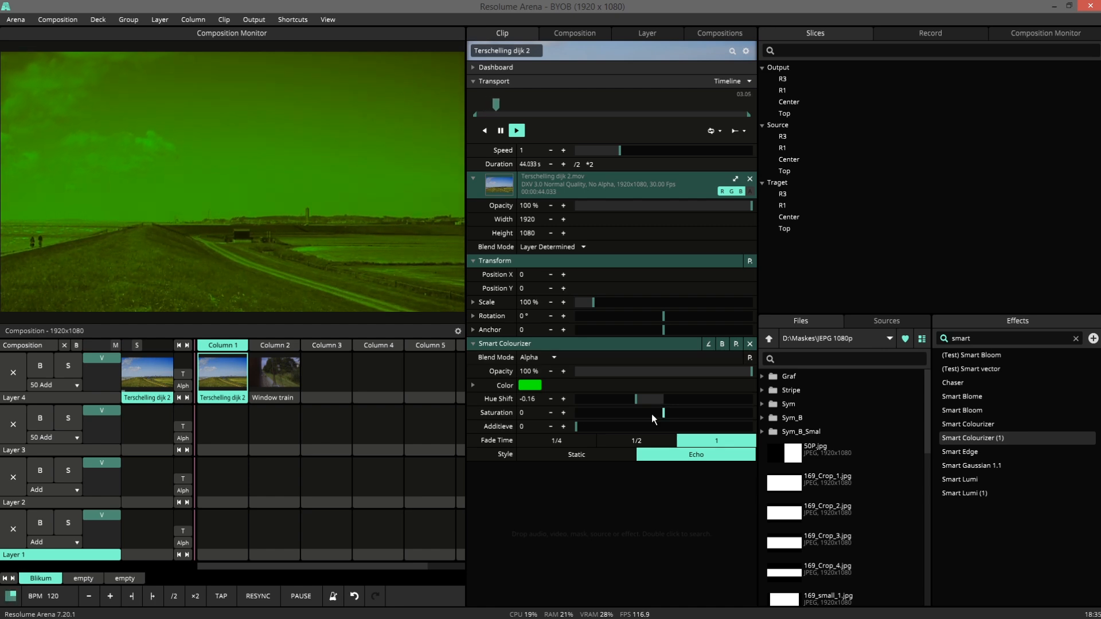
{"action": "left_click_drag", "start_coordinate": [659, 413], "coordinate": [631, 413]}
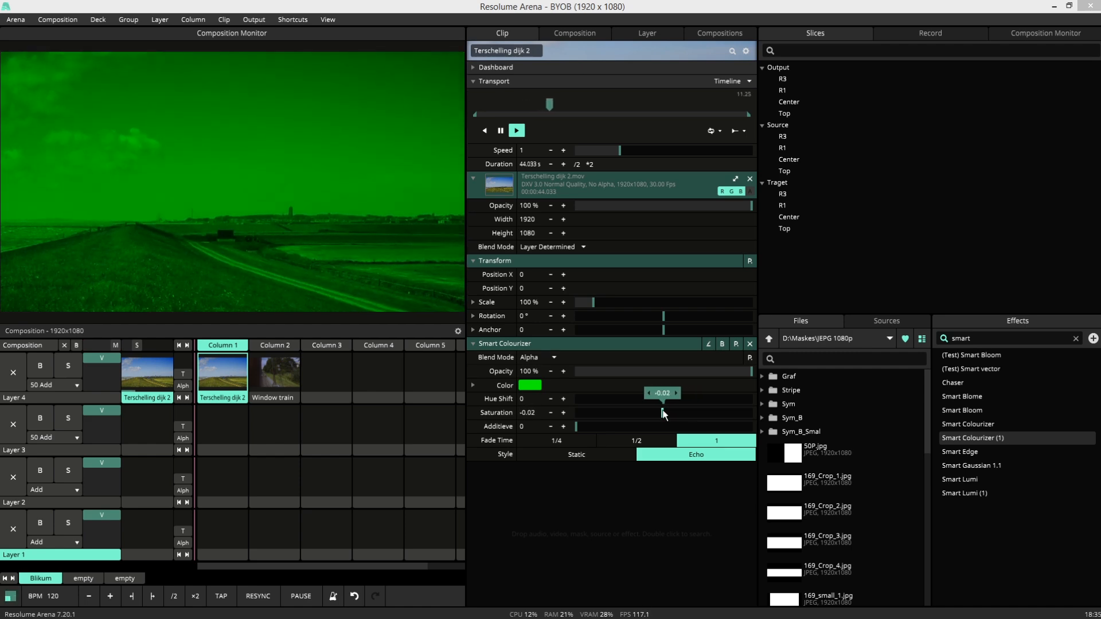
Step: Nudge the Smart Colourizer saturation and return it to 0
{"action": "left_click_drag", "start_coordinate": [662, 412], "coordinate": [623, 412]}
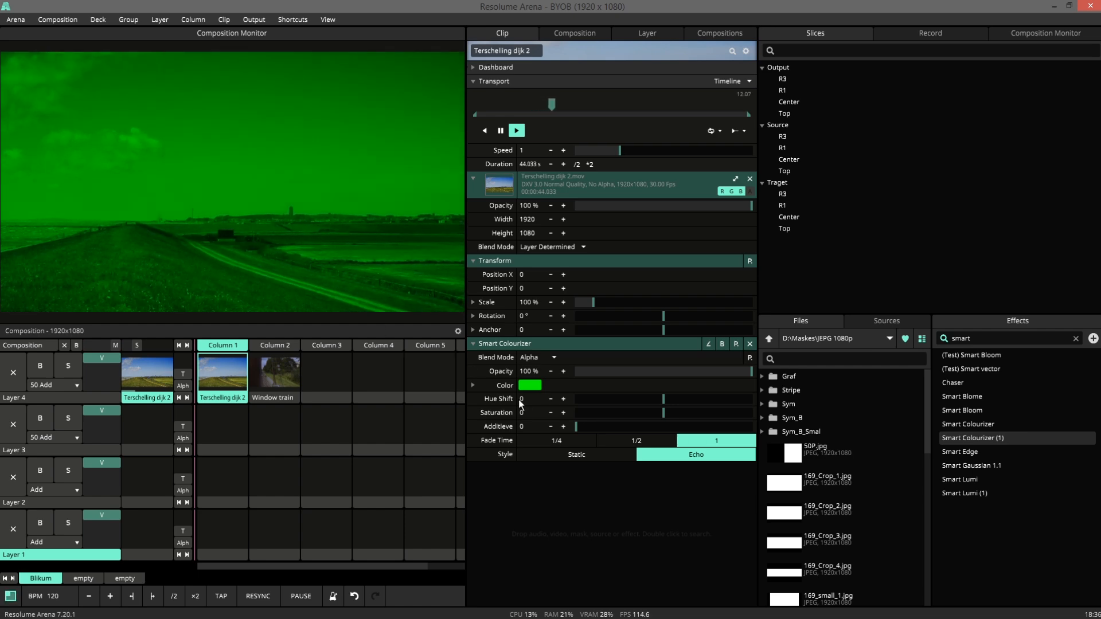
Step: Raise the Additive amount to about 0.35, then 0.77, and adjust it once more
{"action": "left_click_drag", "start_coordinate": [575, 425], "coordinate": [638, 426]}
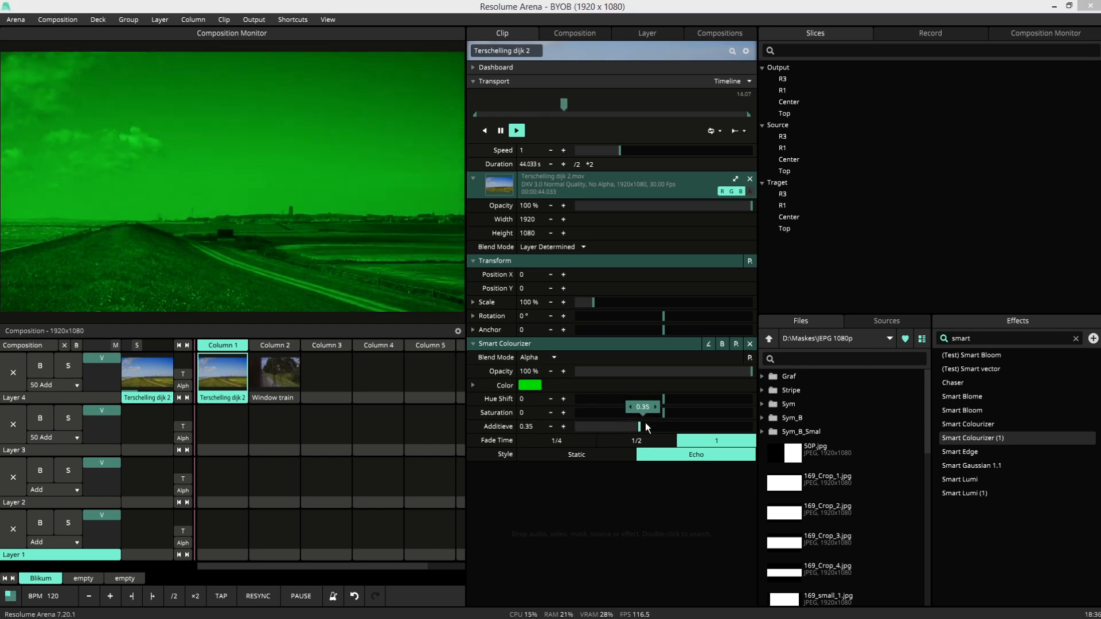
{"action": "left_click_drag", "start_coordinate": [638, 426], "coordinate": [714, 425]}
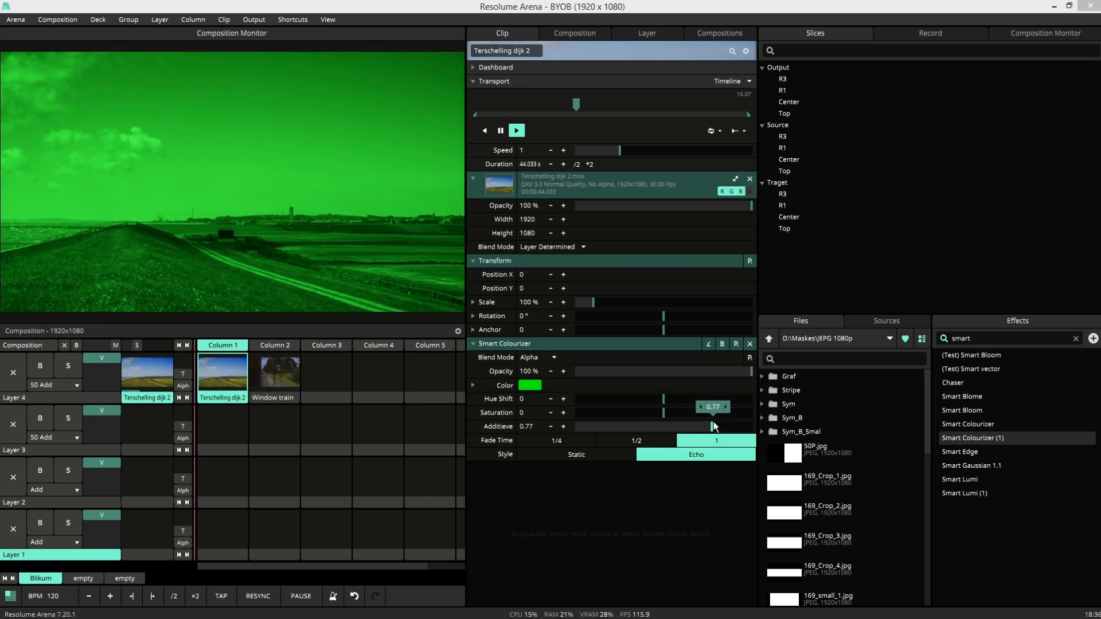
{"action": "left_click_drag", "start_coordinate": [695, 426], "coordinate": [748, 426]}
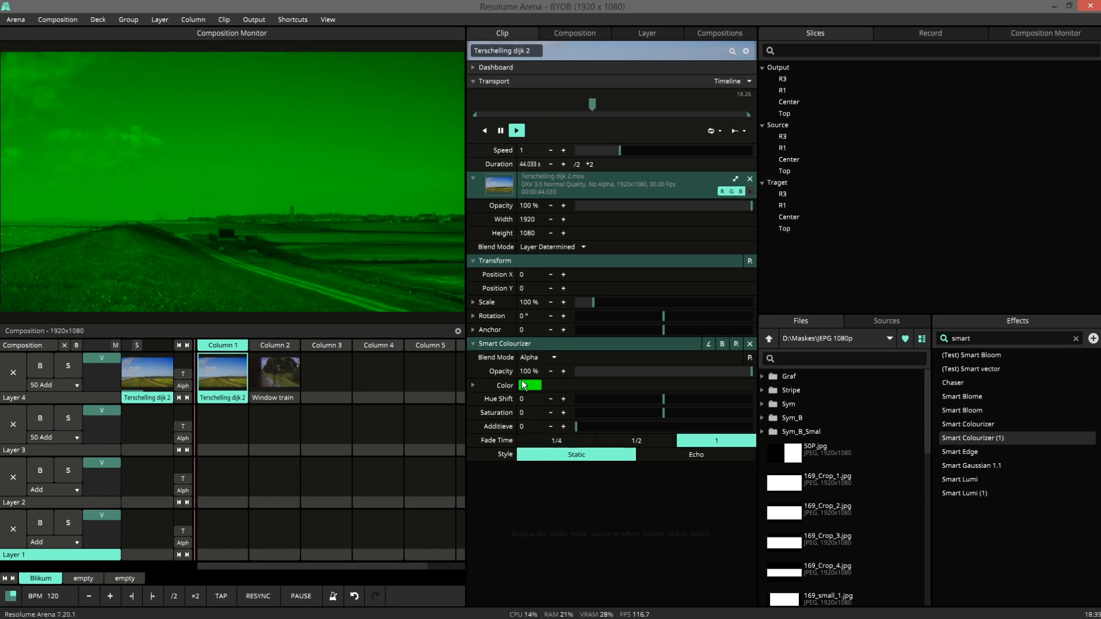
Step: Set the colourizer to Static style with 1/4 fade time and a light blue colour
{"action": "left_click", "coordinate": [529, 384]}
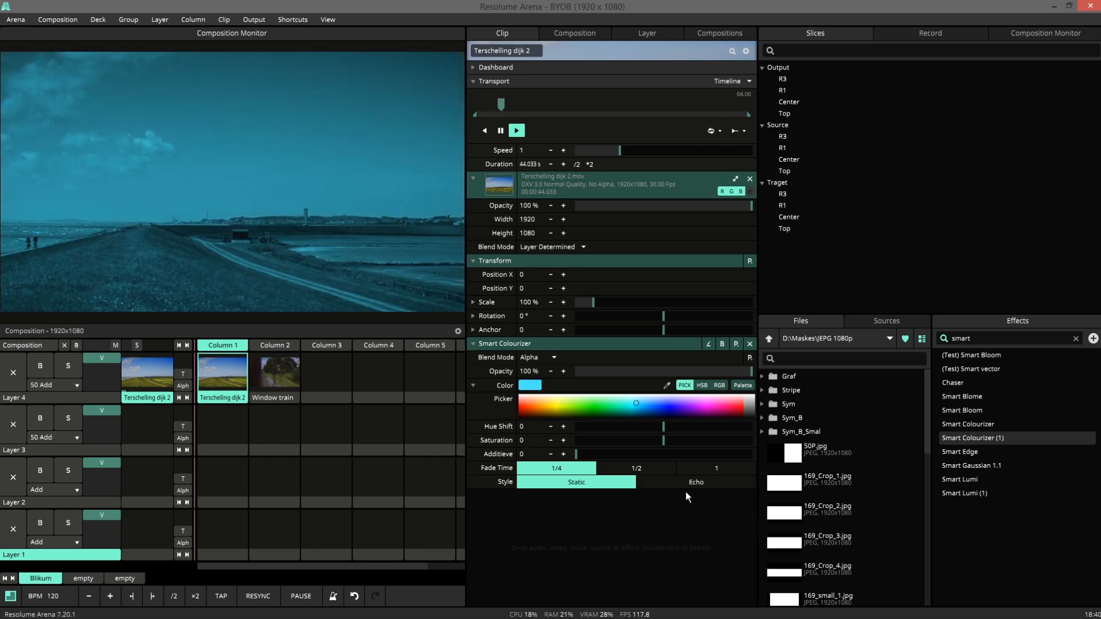
Step: Switch the colourizer style to Echo and pick magenta, orange, then green tints
{"action": "left_click", "coordinate": [695, 482]}
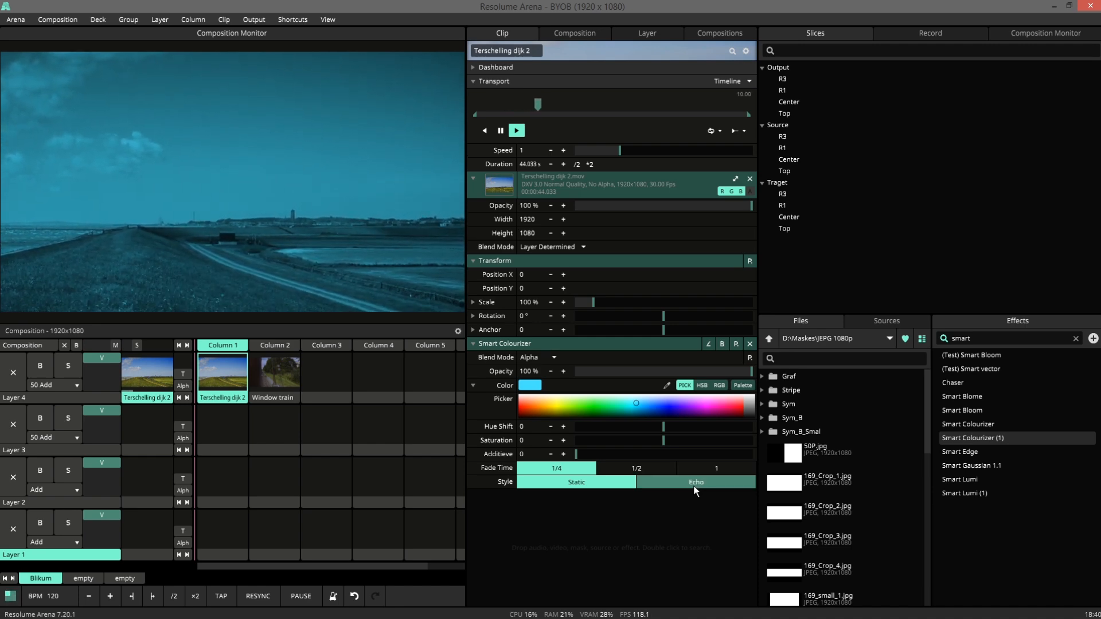
{"action": "left_click", "coordinate": [695, 482]}
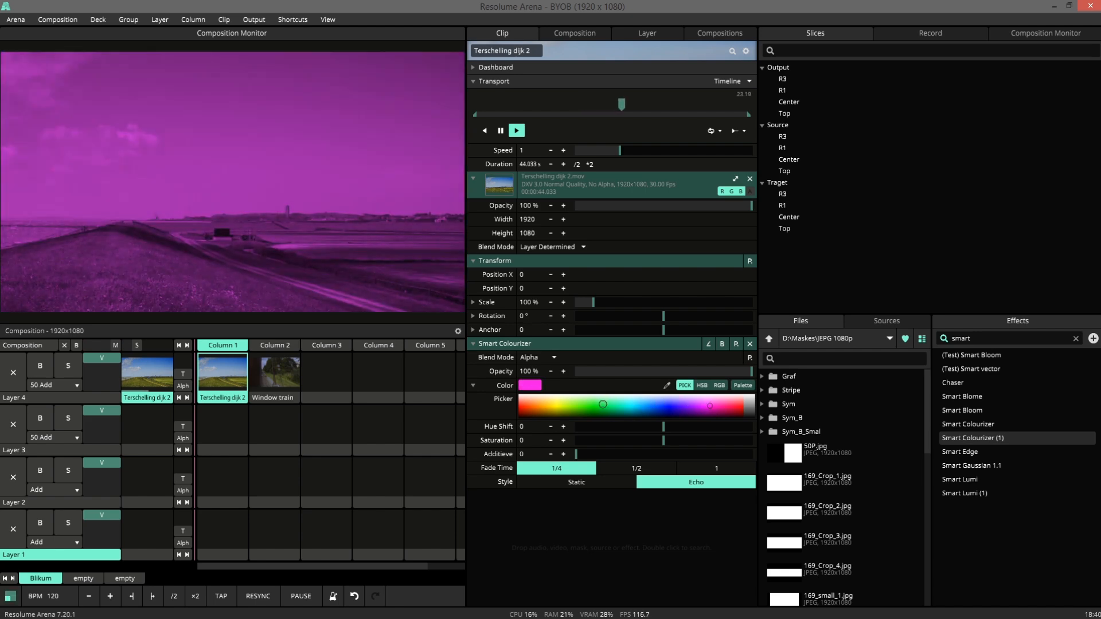
{"action": "left_click", "coordinate": [541, 404]}
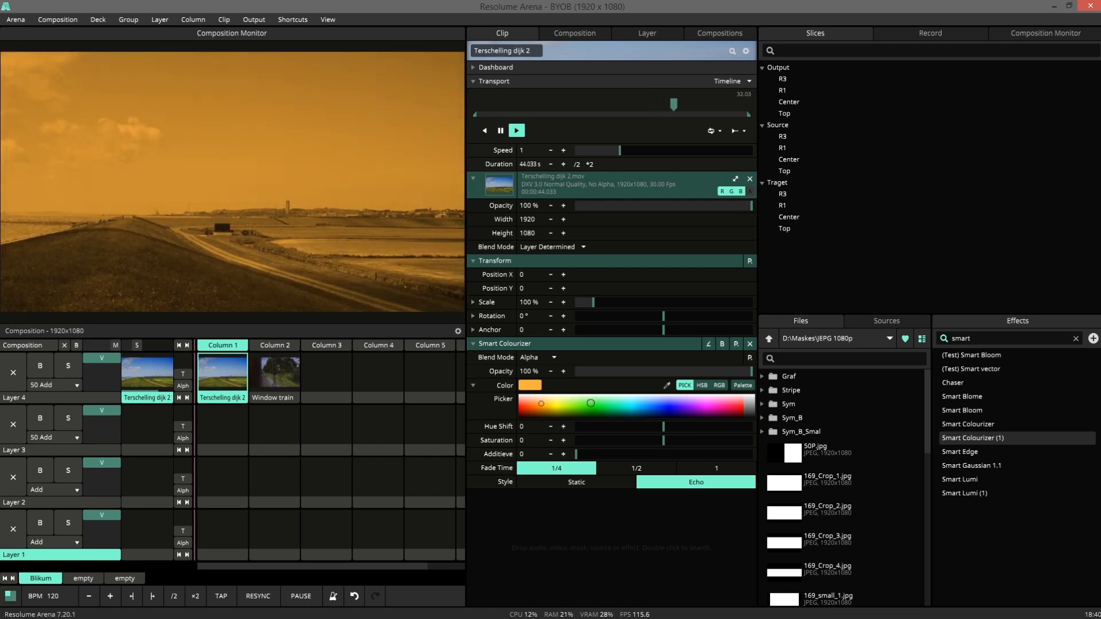
{"action": "left_click", "coordinate": [706, 404]}
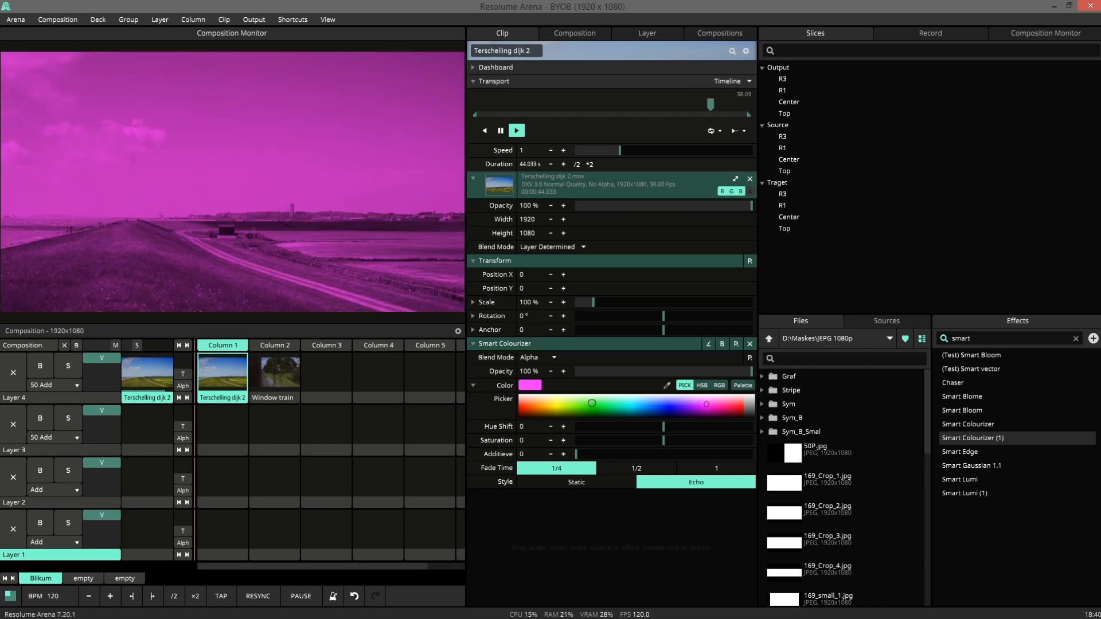
{"action": "left_click", "coordinate": [591, 404]}
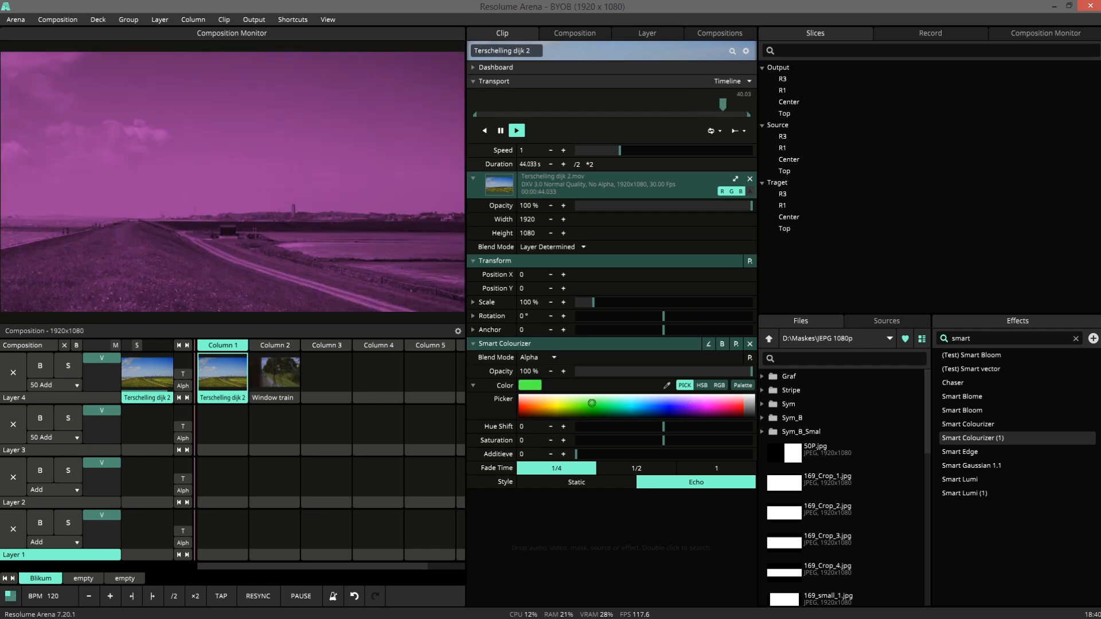